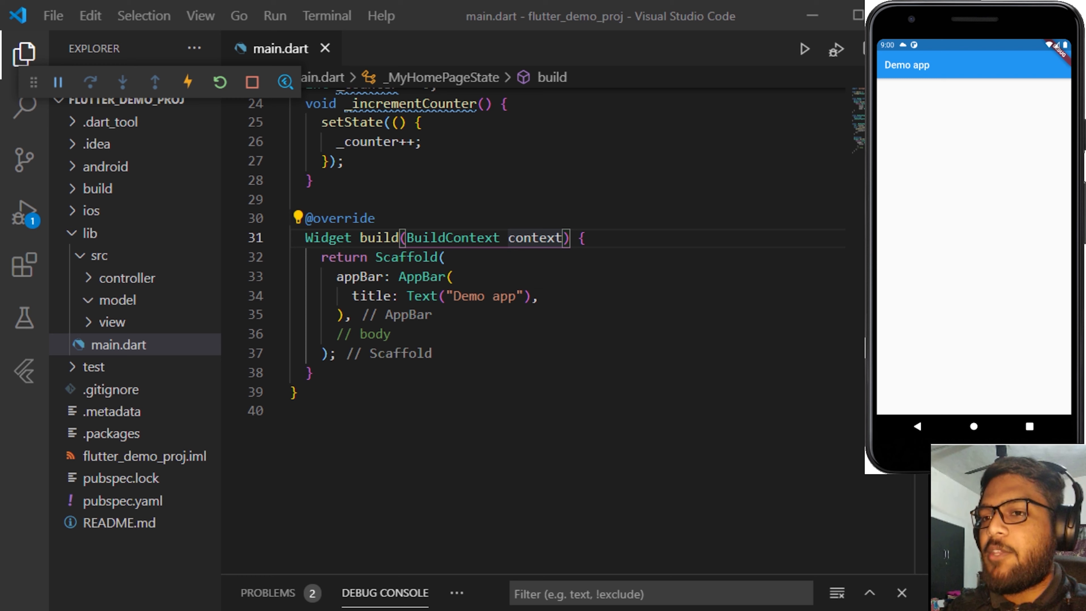
Step: Replace the body comment with body: Container(alignment: Alignment. awaiting a value
left_click(543, 346)
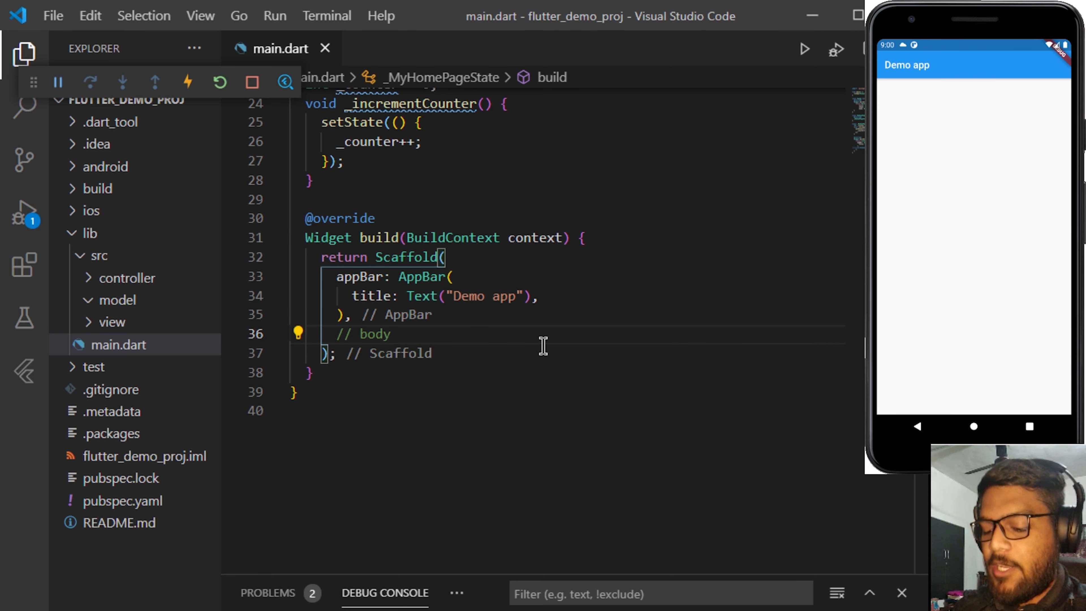
type("body:Container(")
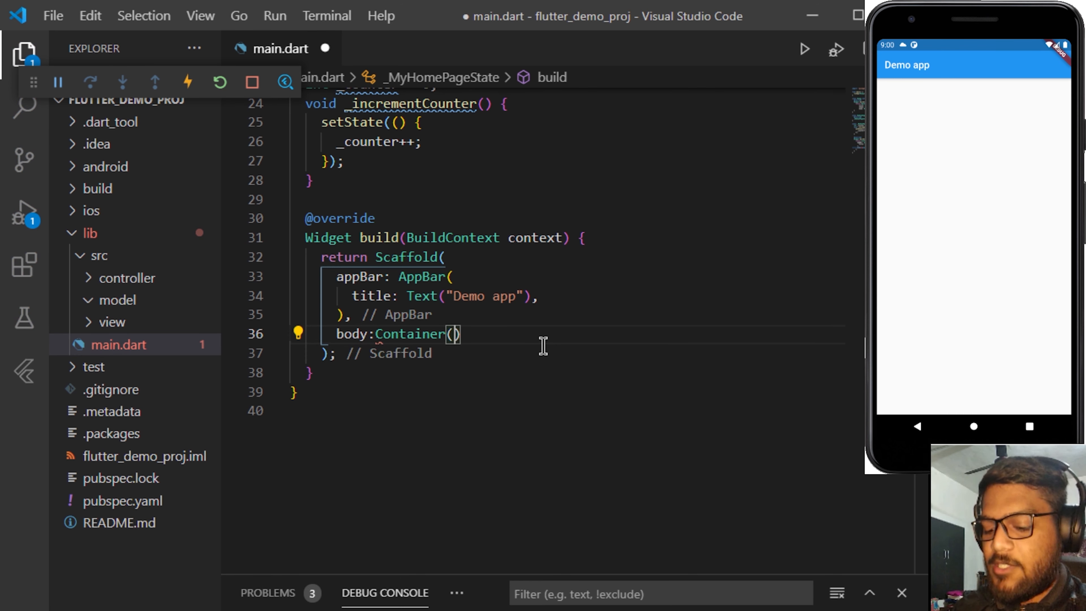
type("alignment:")
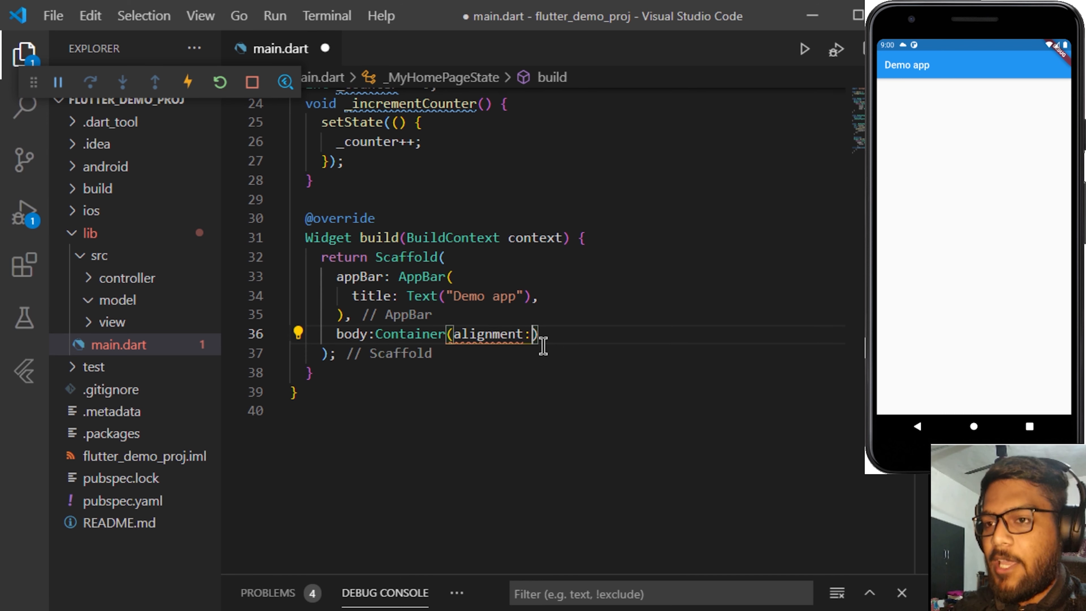
type("Alignment.")
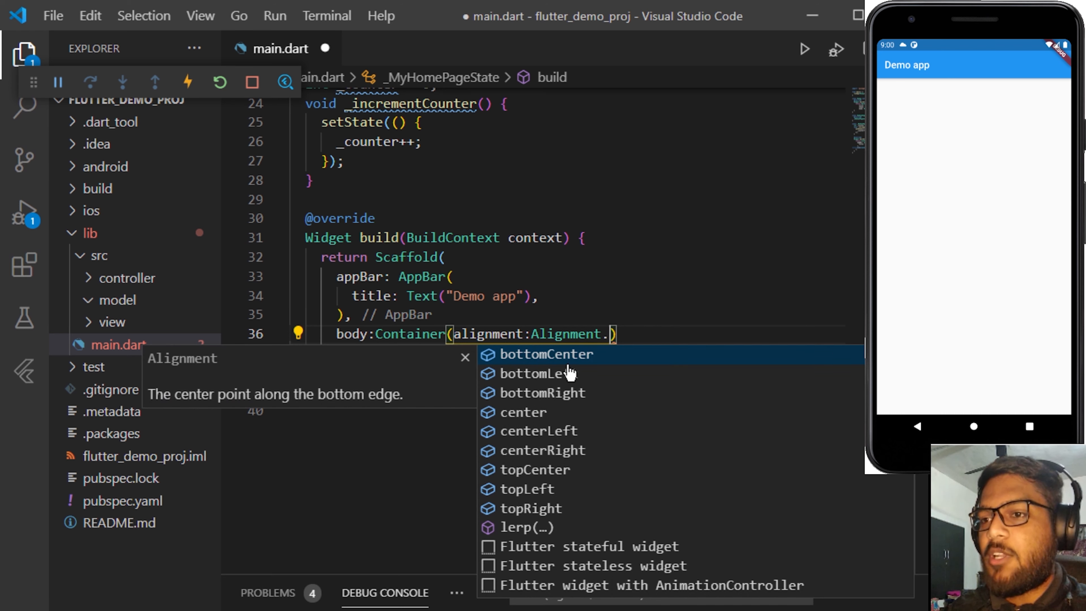
mouse_move(608, 393)
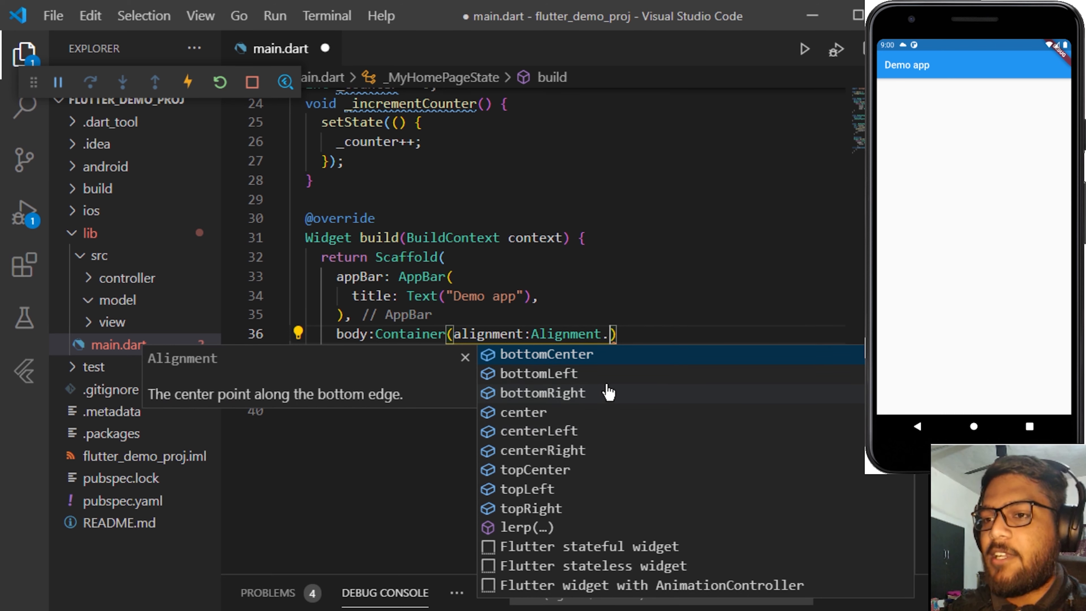
Step: Set the Container alignment to Alignment.center and start a child argument
left_click(527, 412)
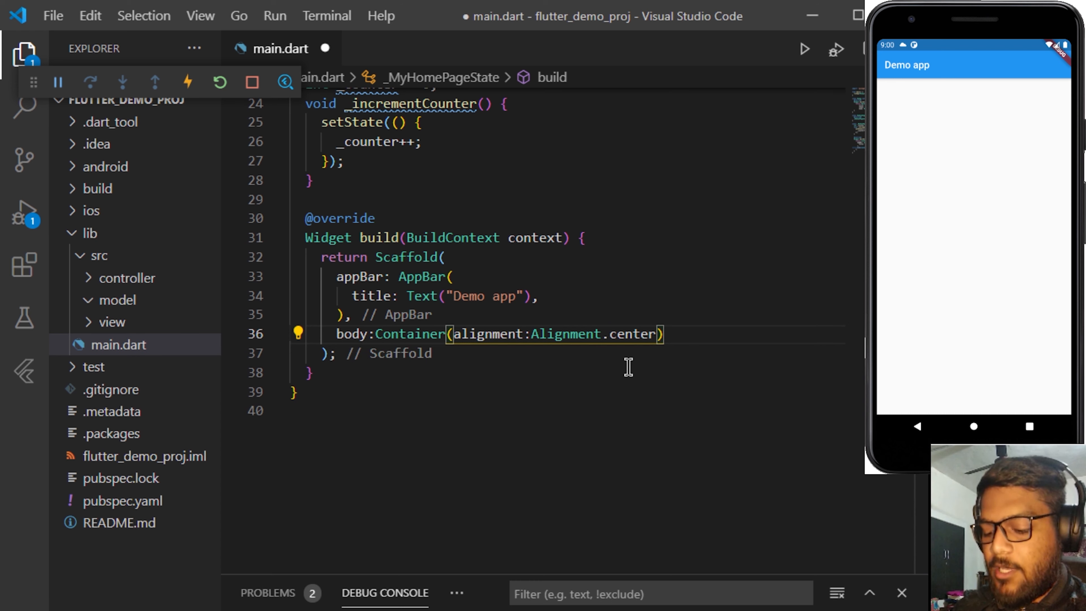
type(",")
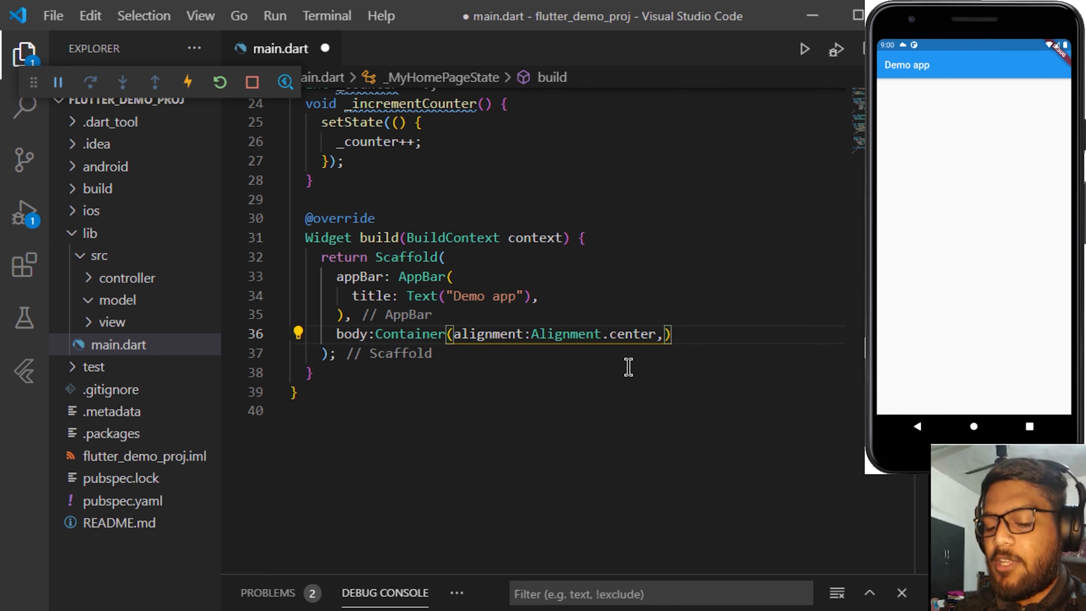
type("child: ,")
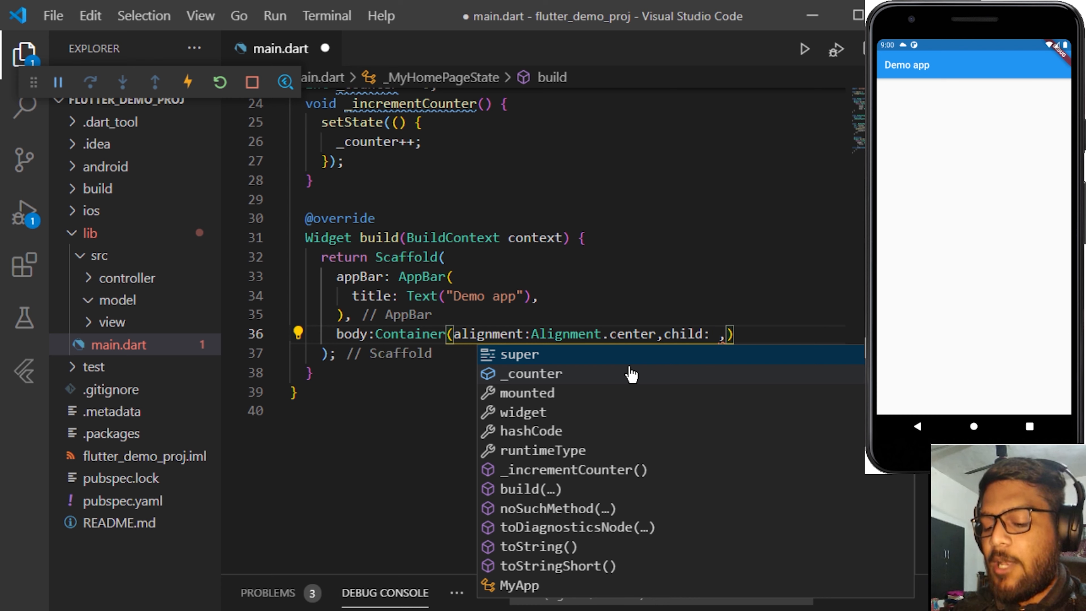
Step: Make the child a nested Container and add a color property to it
type("Container")
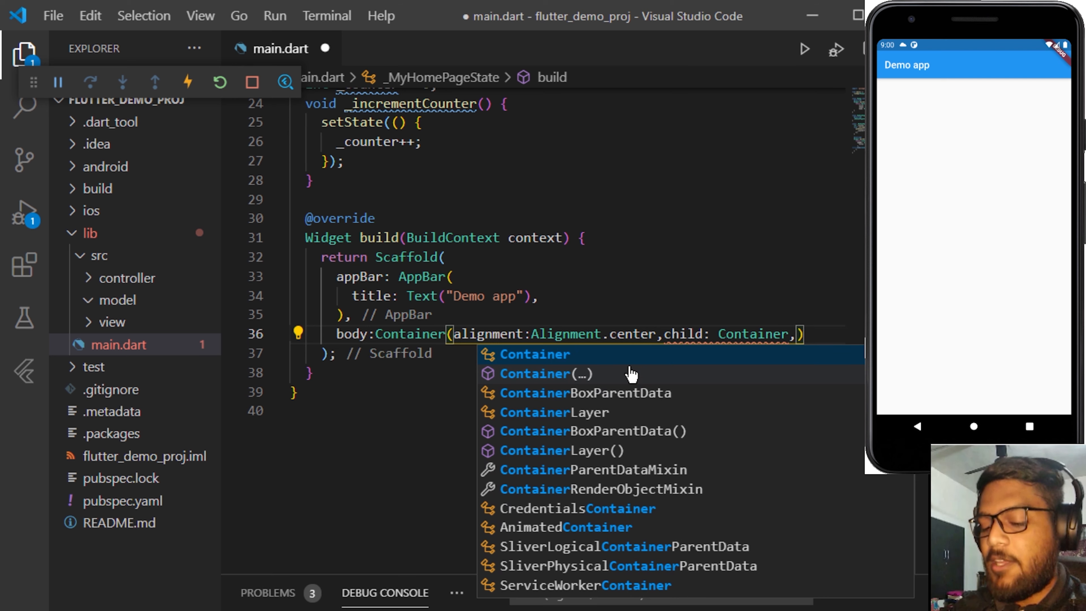
left_click(547, 373)
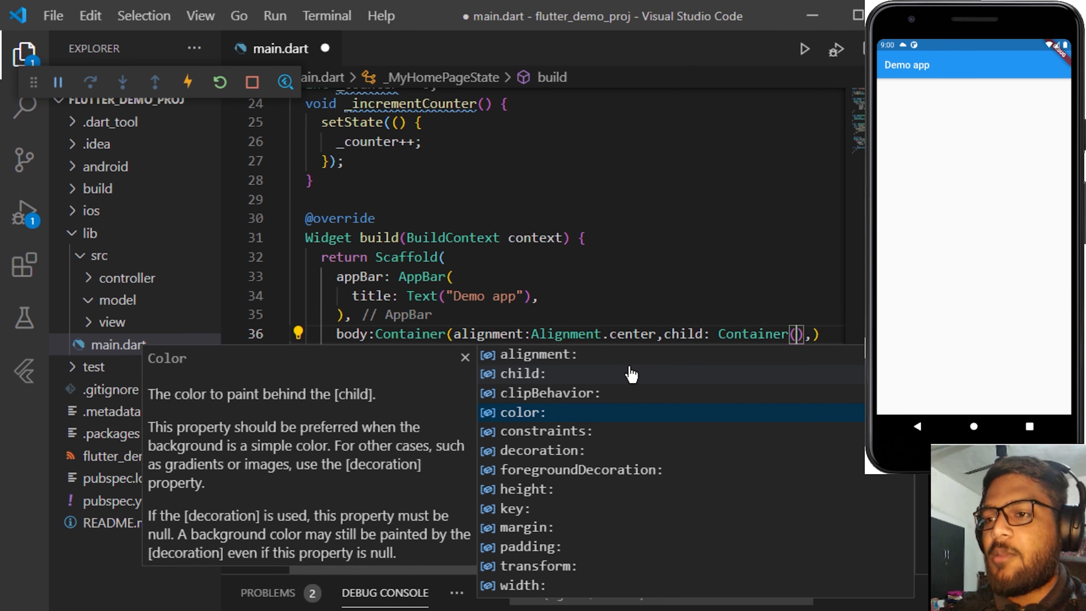
left_click(518, 412)
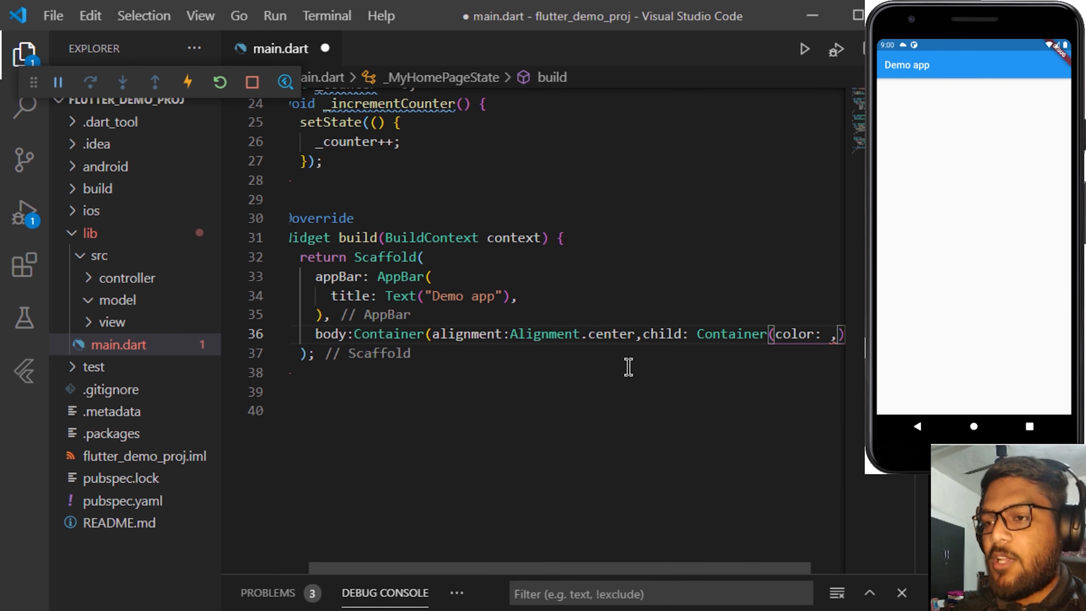
Step: Set the child color to Colors.red and start a decoration with BoxDecoration
type("Colors.red,")
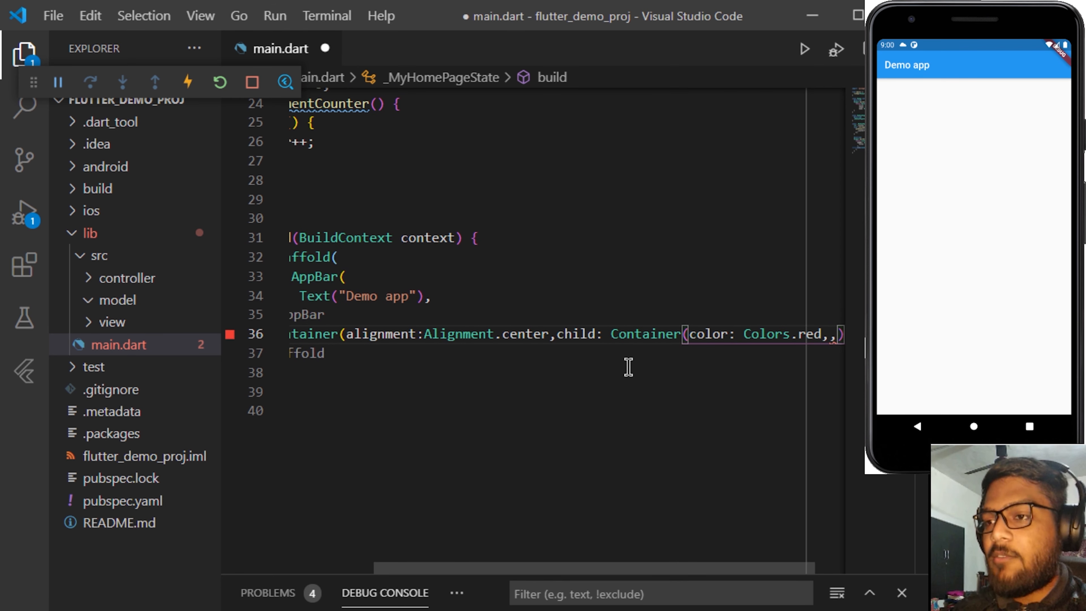
type("dec")
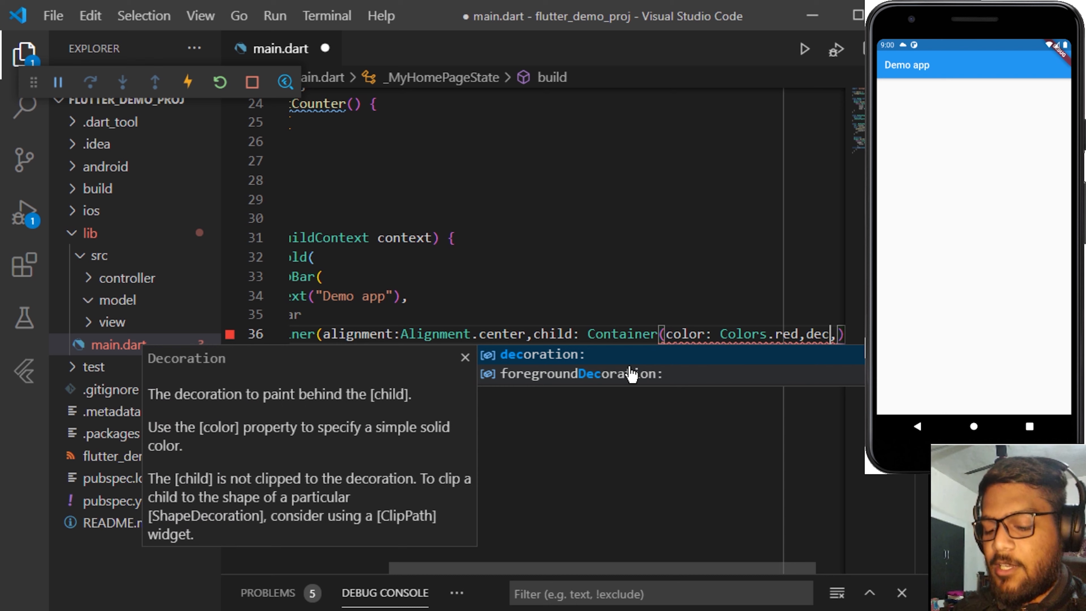
left_click(540, 354)
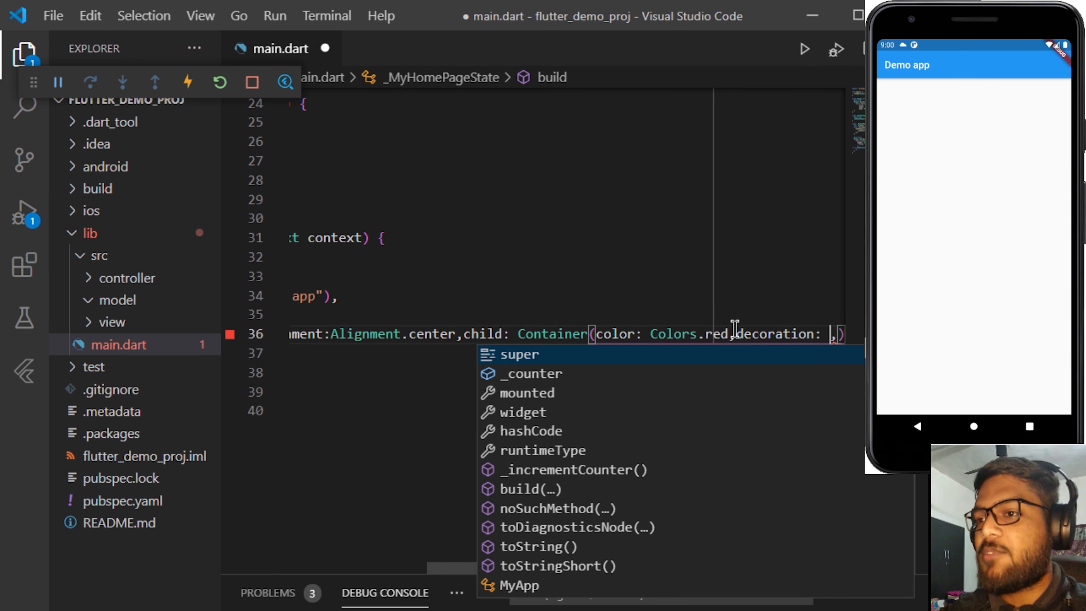
type("BoxDecoration(")
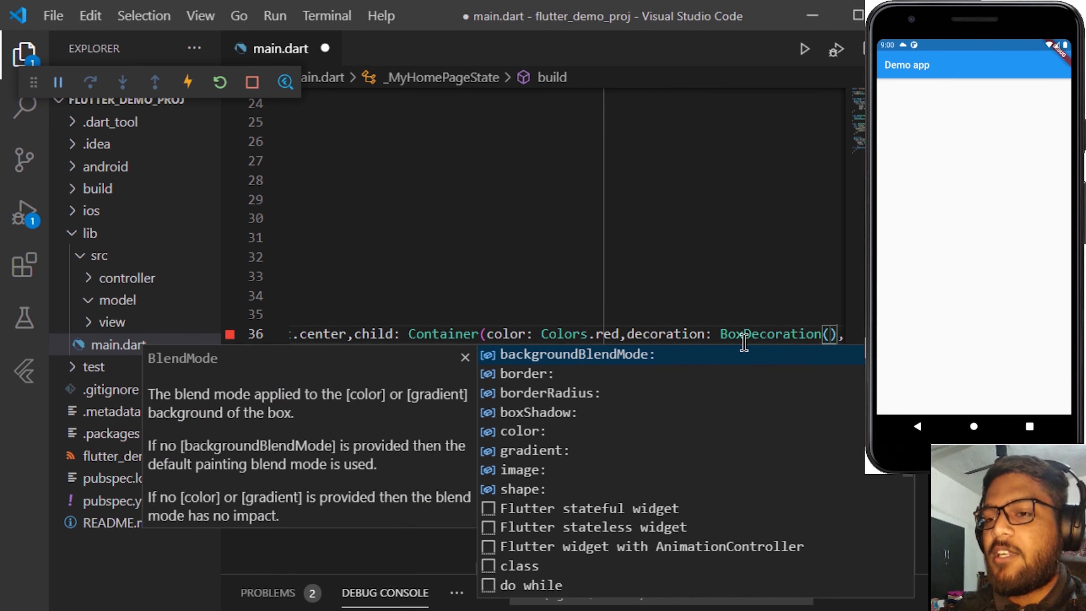
mouse_move(614, 450)
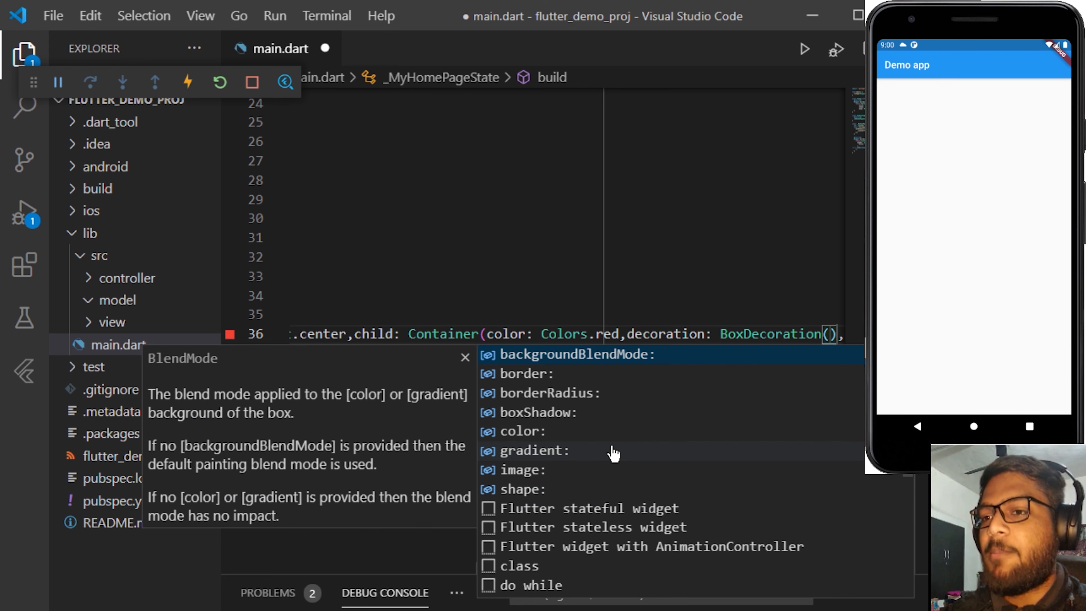
mouse_move(650, 388)
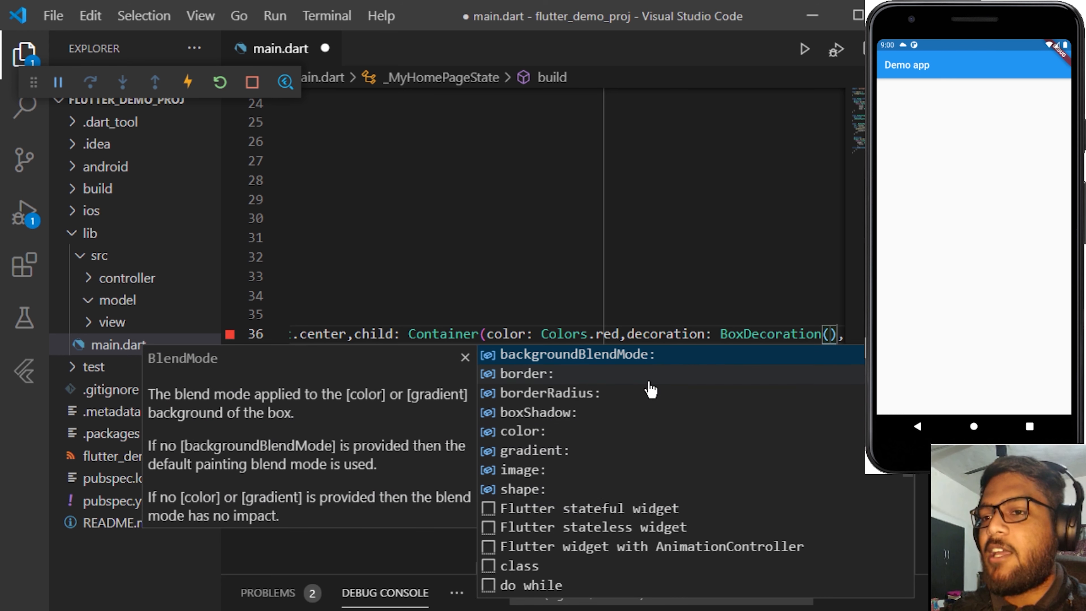
mouse_move(612, 450)
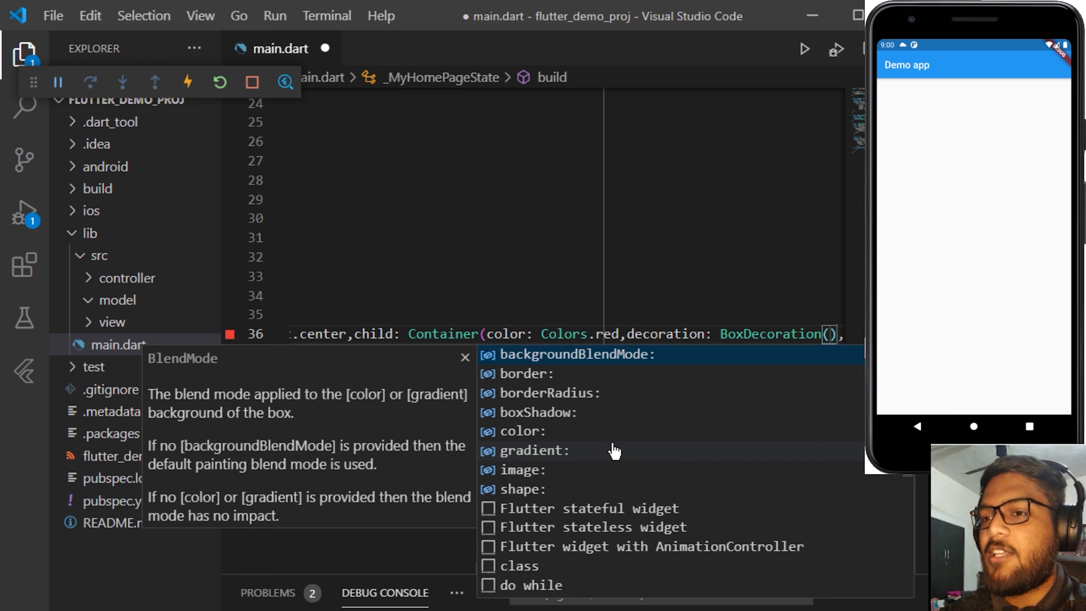
mouse_move(571, 489)
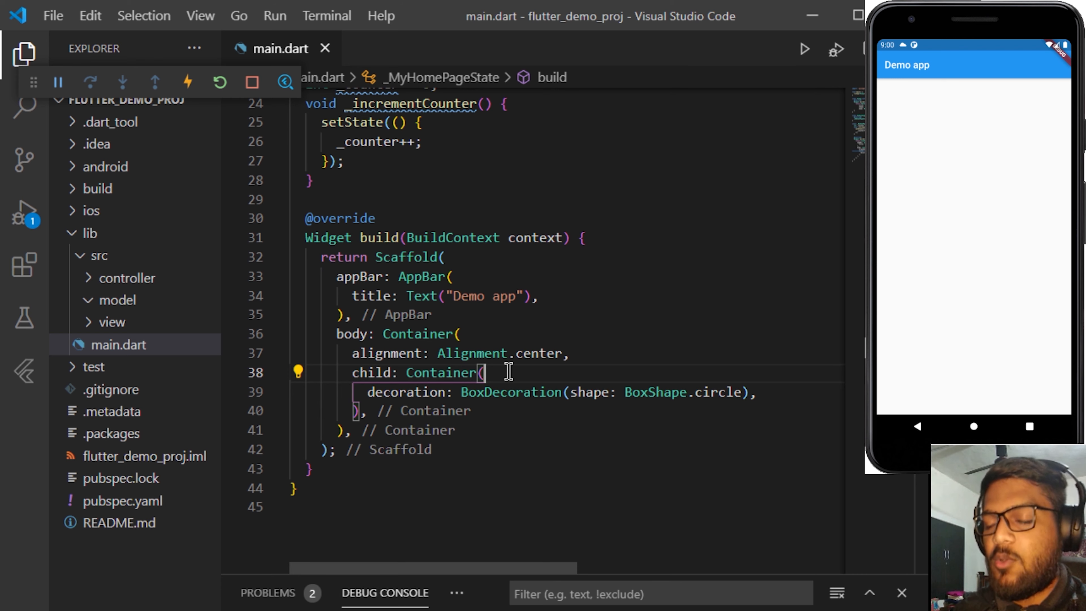
Step: Give the circle height 15, width 30 and color Colors.red, then save to hot reload
type("height:")
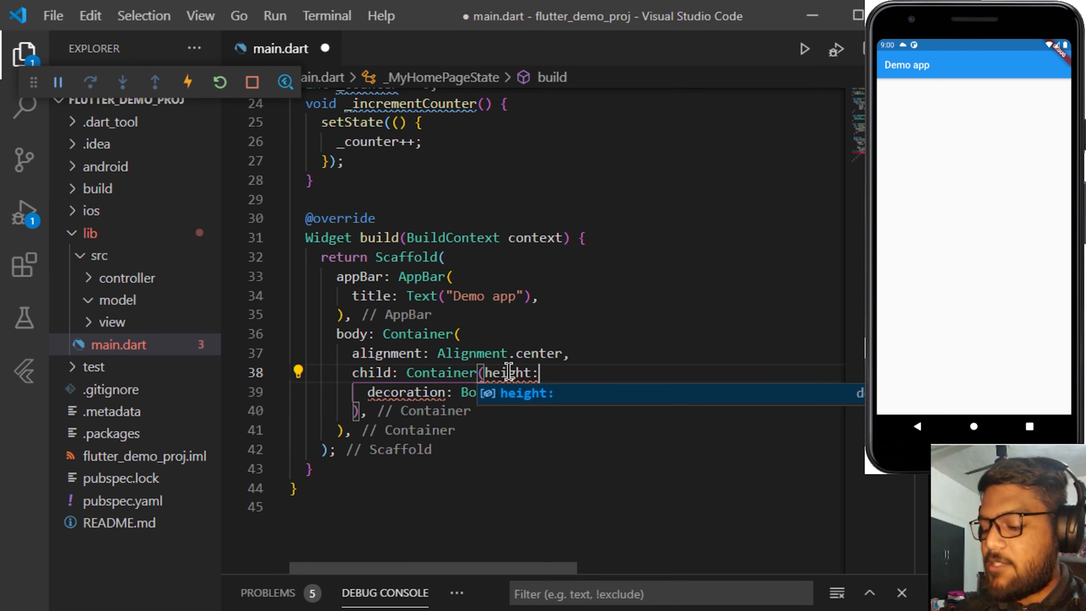
type("15,widht")
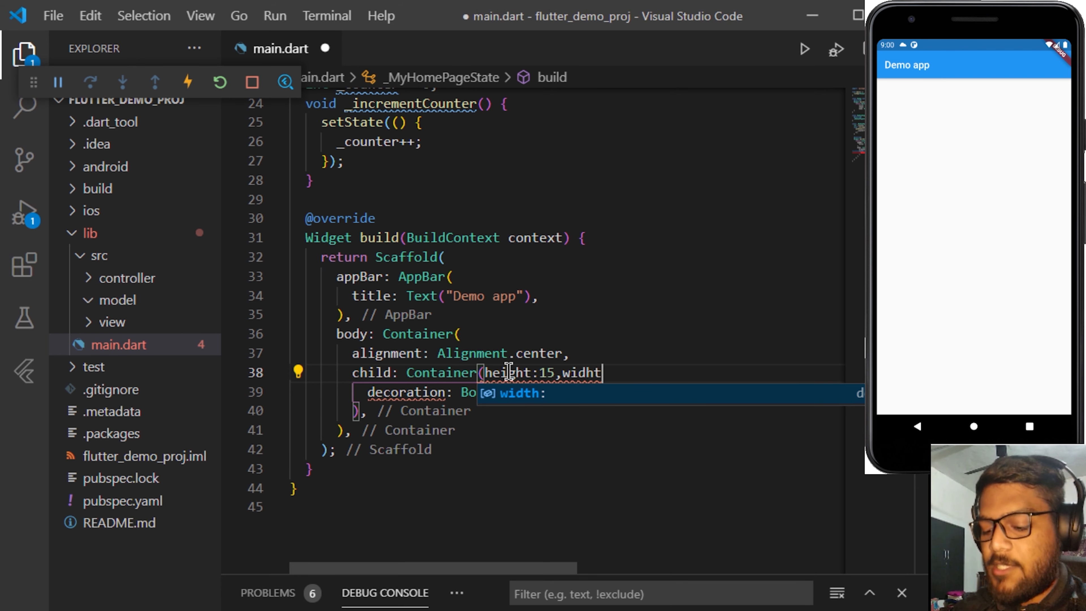
type("30")
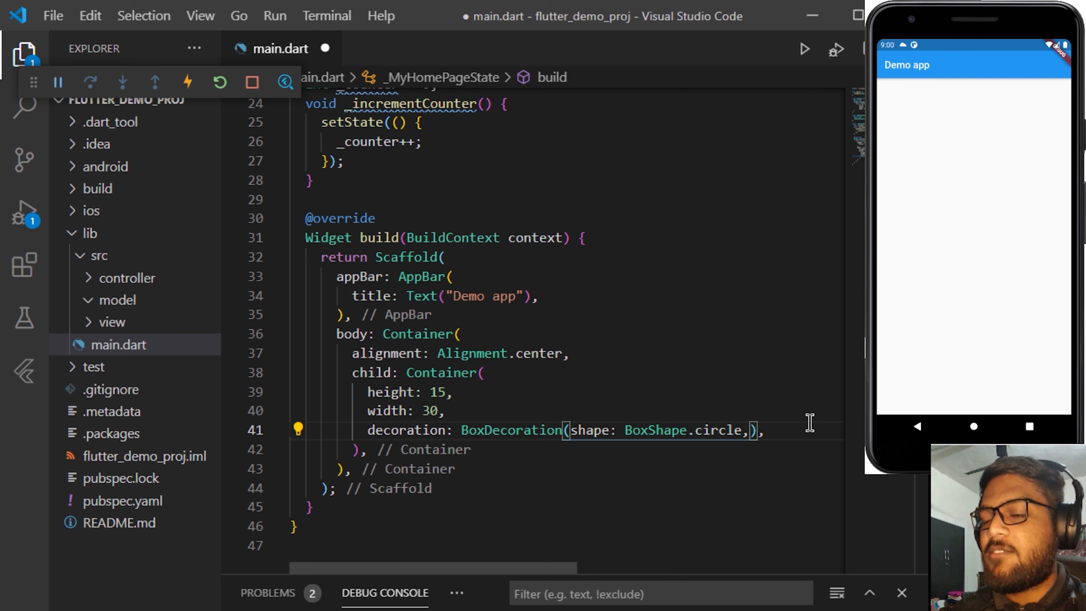
type(",color:Colors.red")
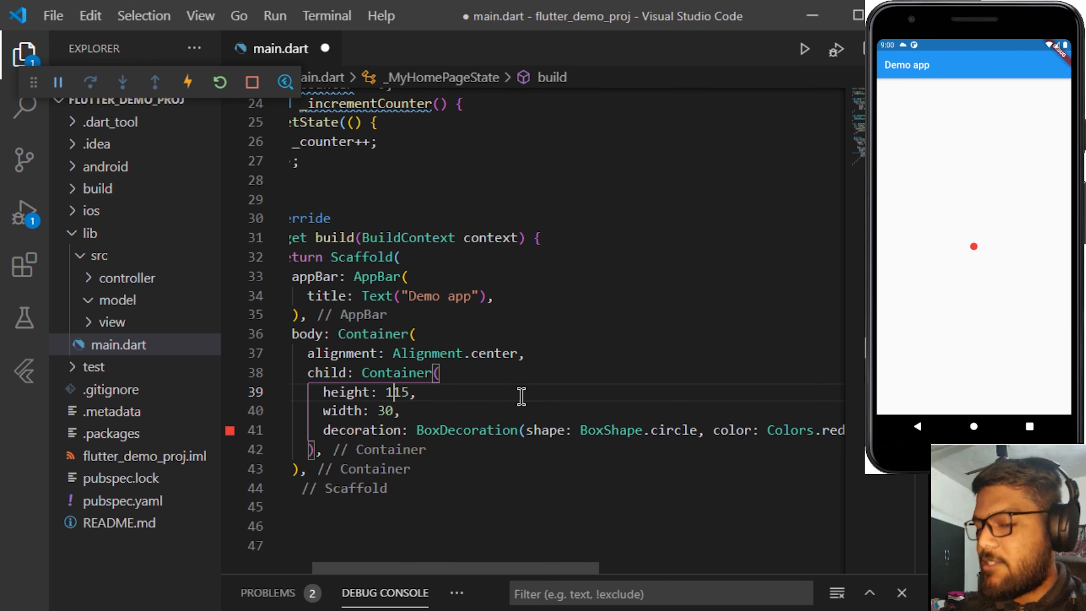
key("ctrl+s")
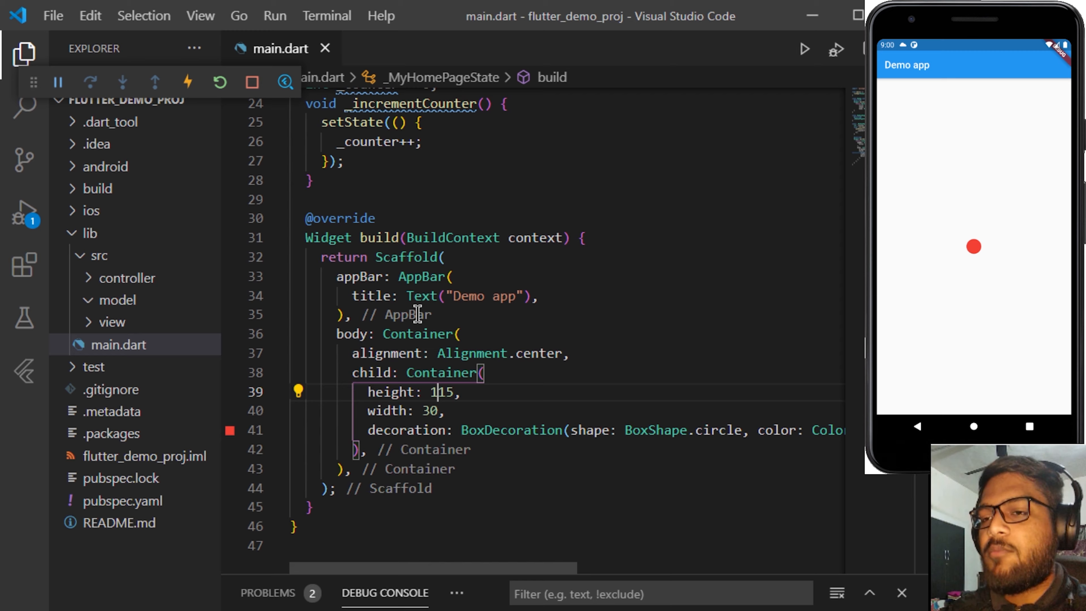
mouse_move(470, 296)
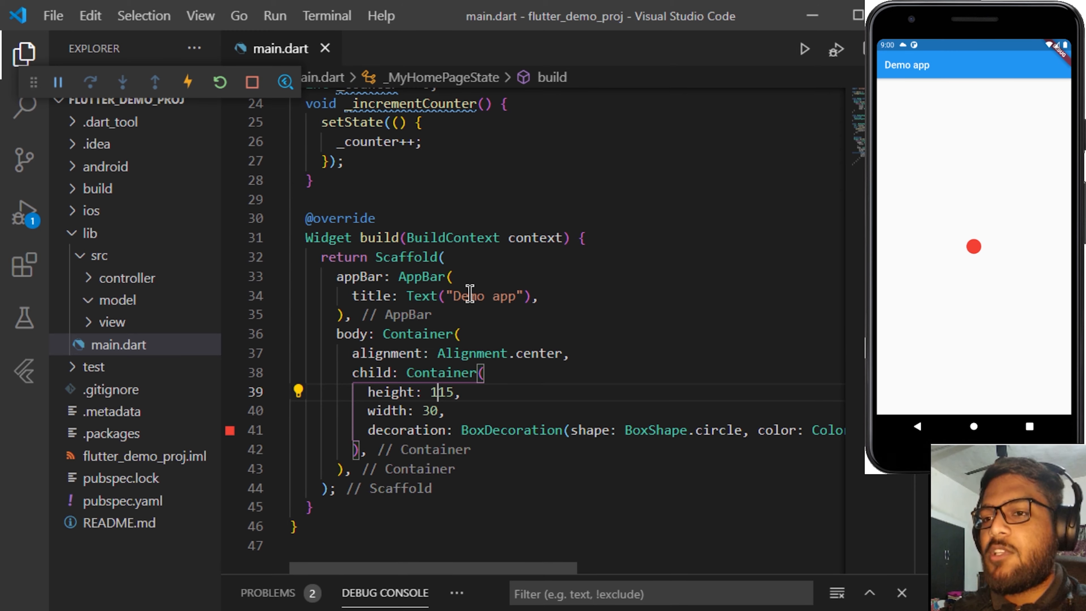